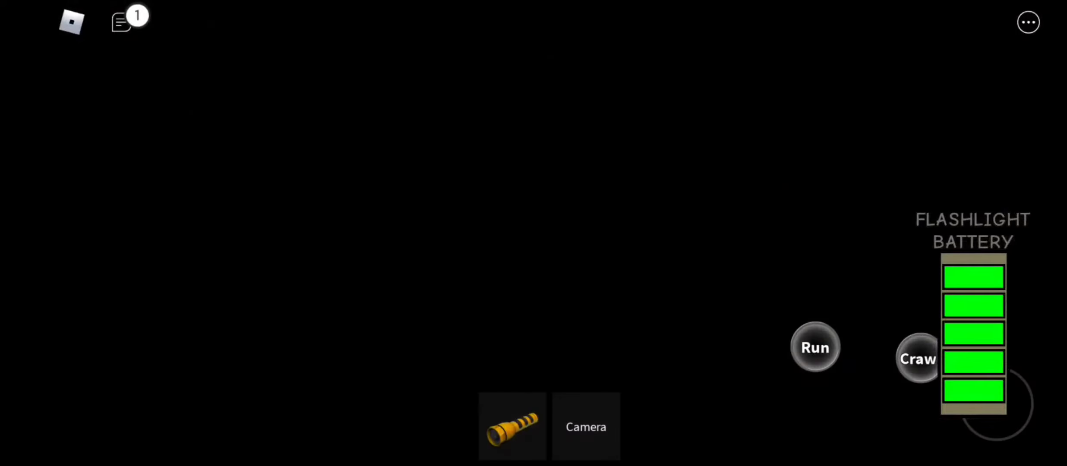
# Equip the hotbar flashlight once the cave loads, then crawl after the friend into the tunnel
pyautogui.click(512, 427)
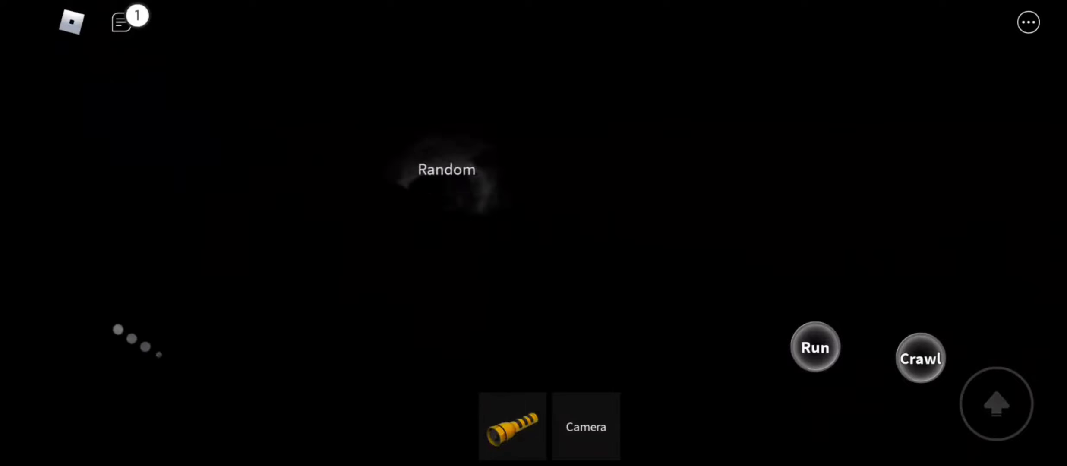
pyautogui.click(512, 427)
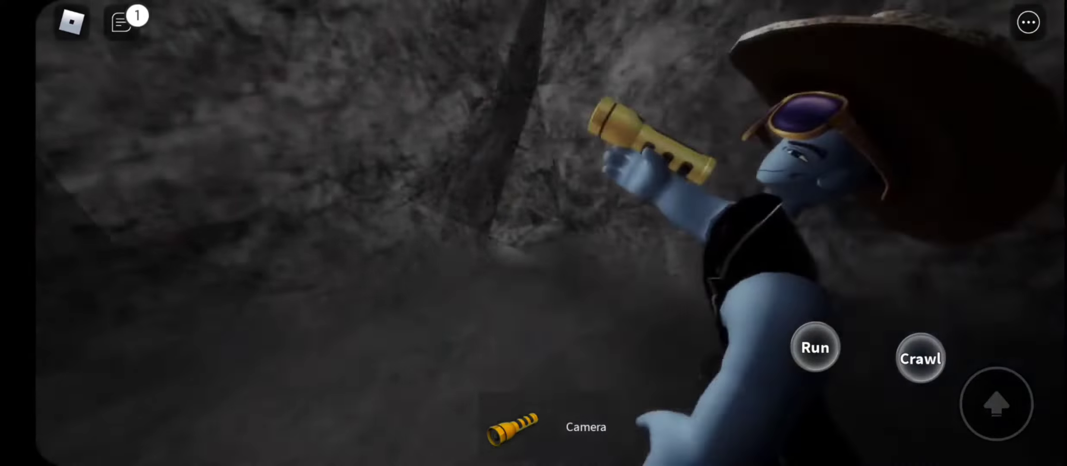
pyautogui.click(512, 427)
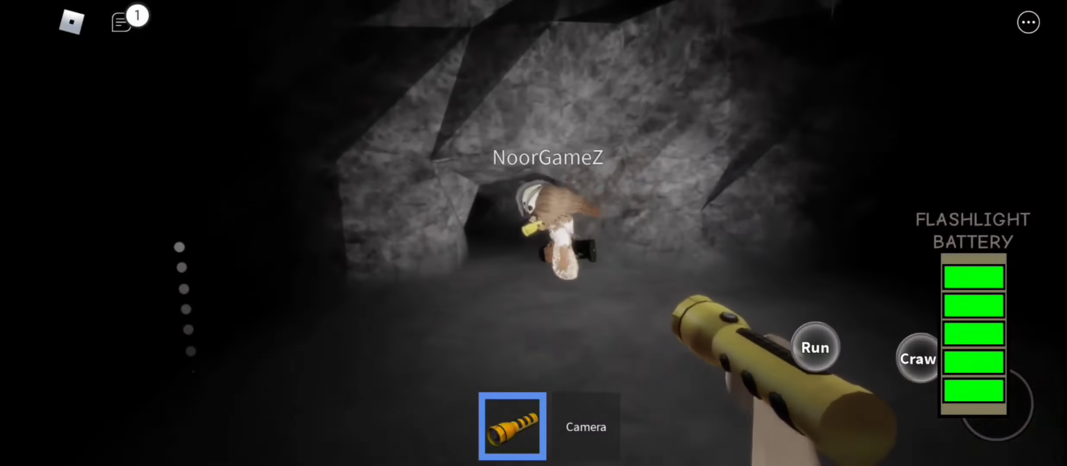
pyautogui.click(918, 359)
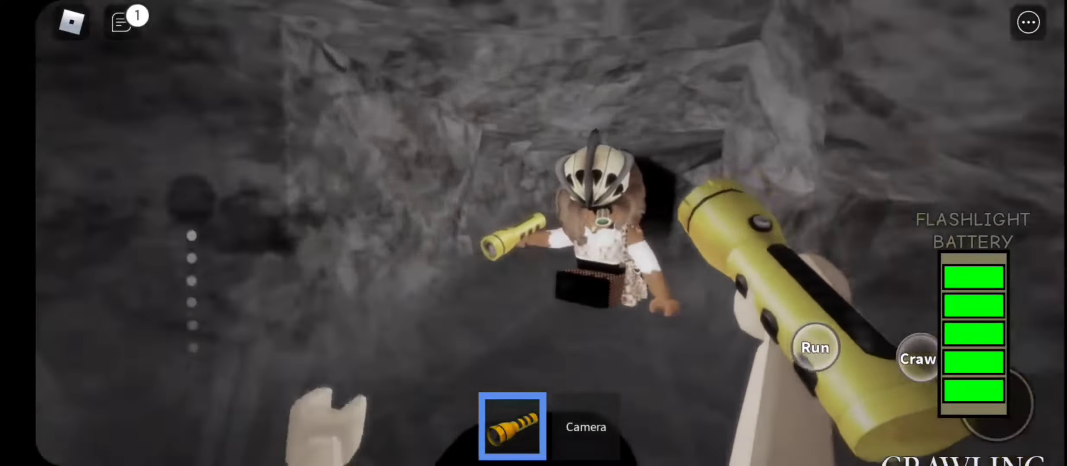